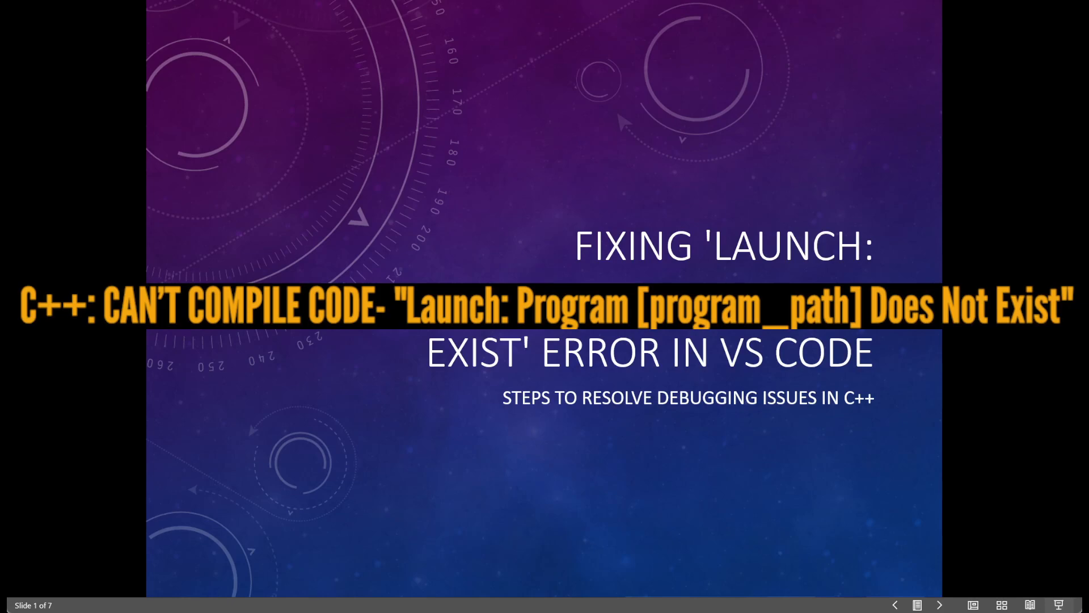
Advance the slideshow from the title slide to slide 2, 'Ensure Proper Compilation'
click(940, 604)
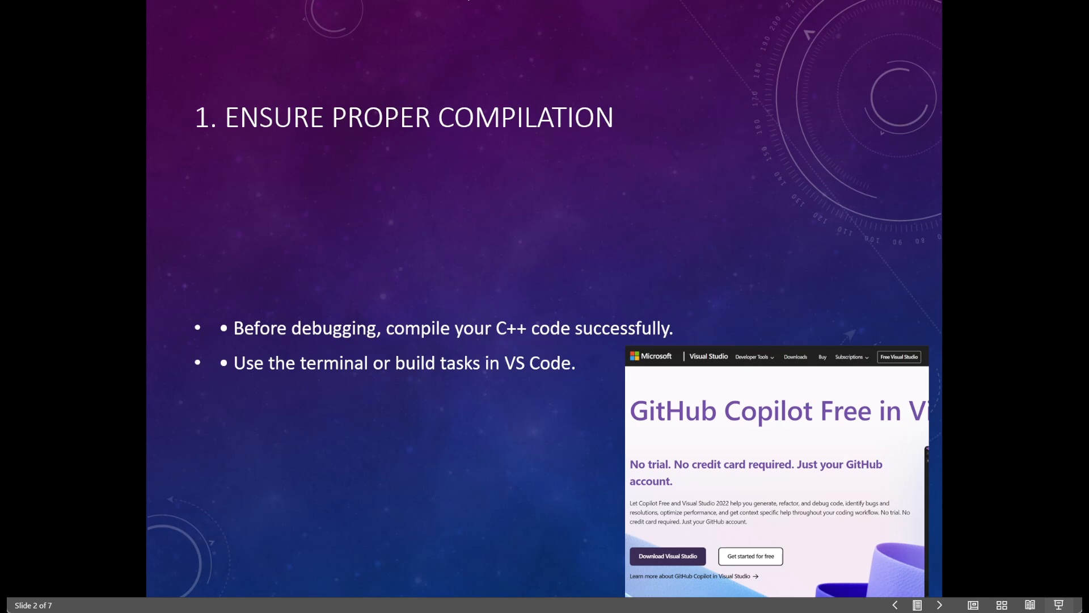
mouse_move(470, 193)
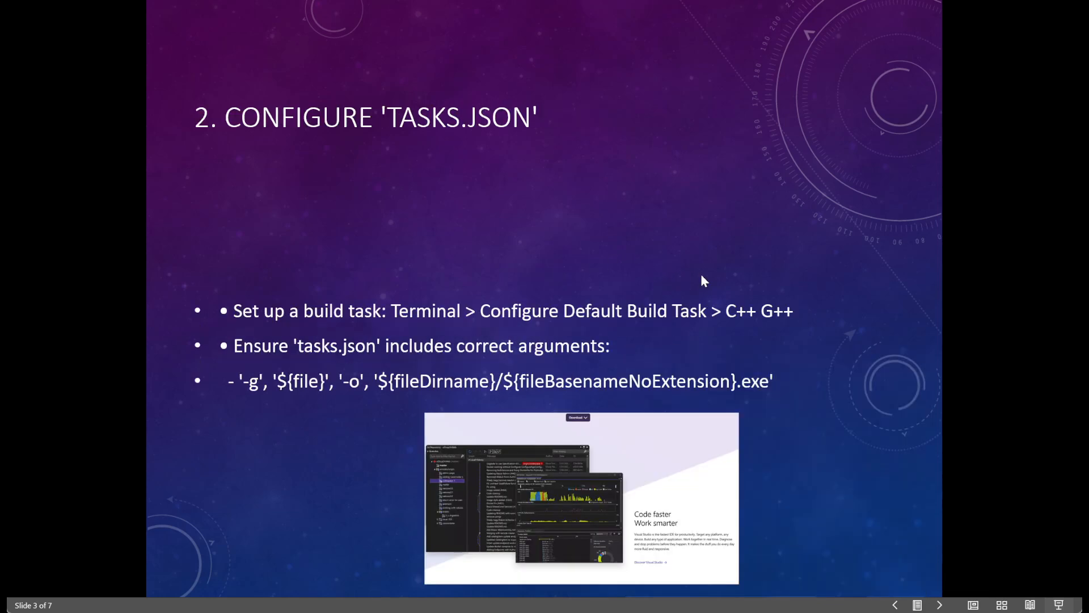
mouse_move(366, 311)
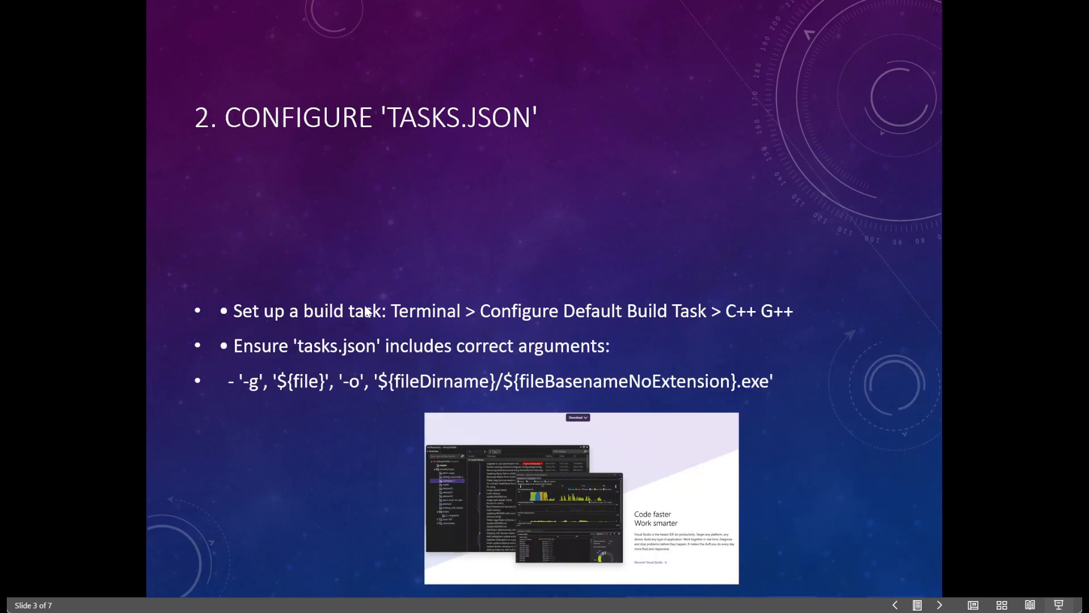
mouse_move(538, 325)
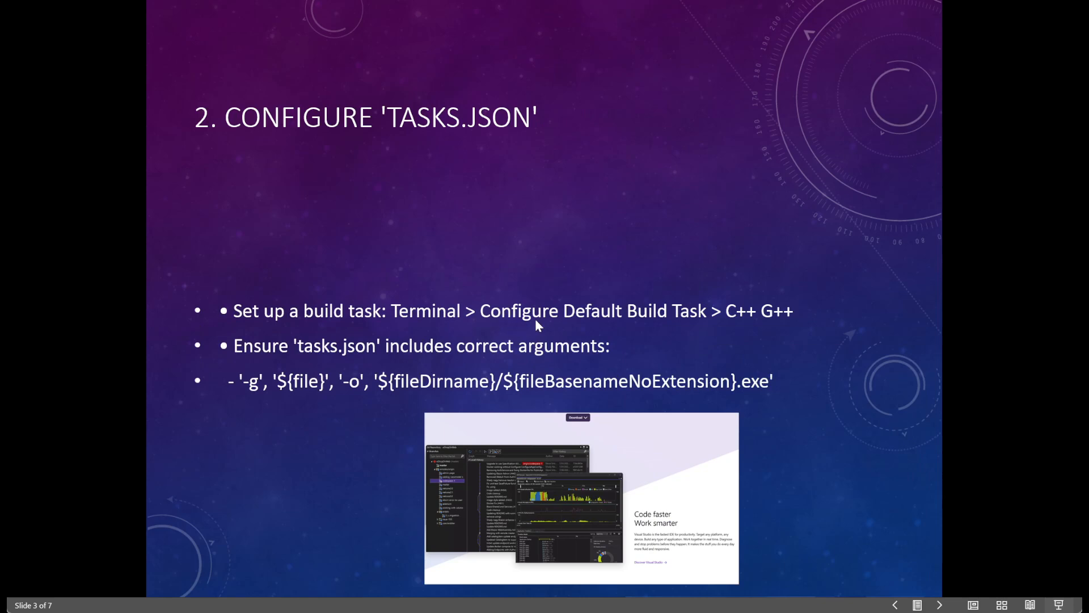
mouse_move(814, 313)
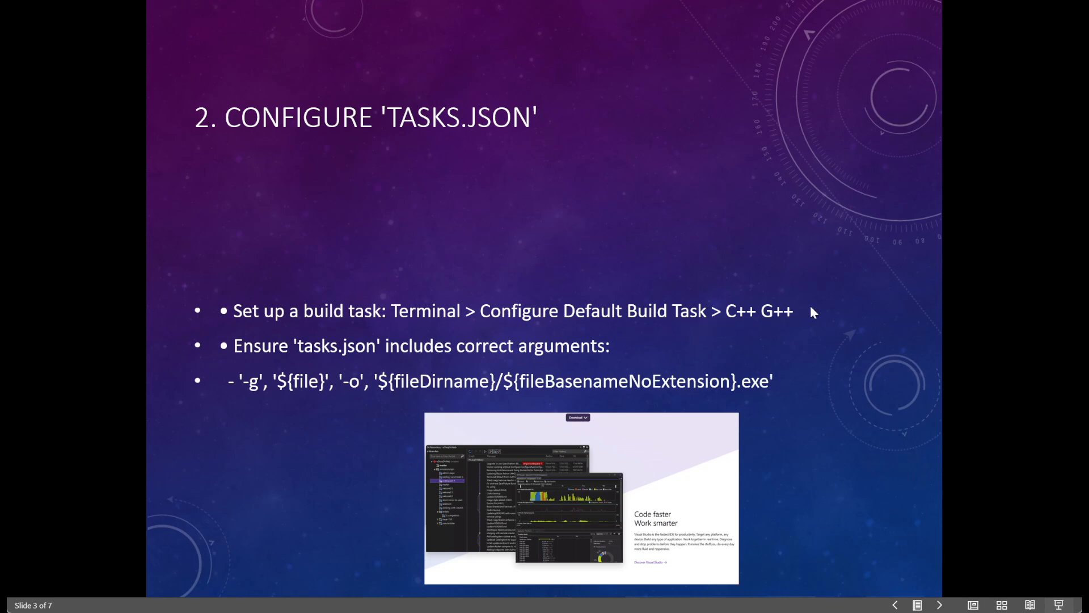
mouse_move(340, 359)
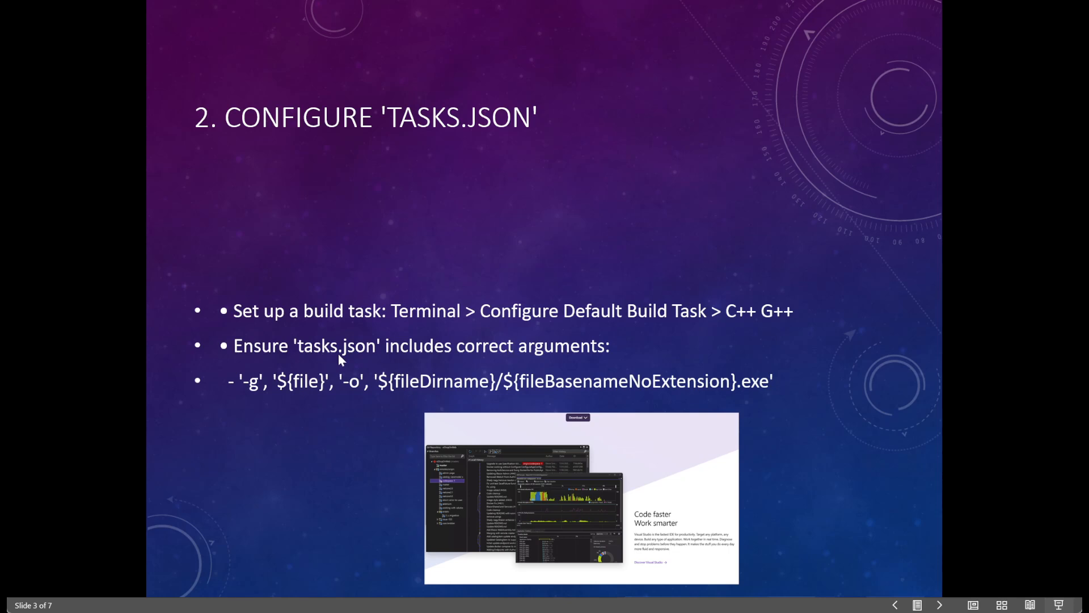
mouse_move(556, 361)
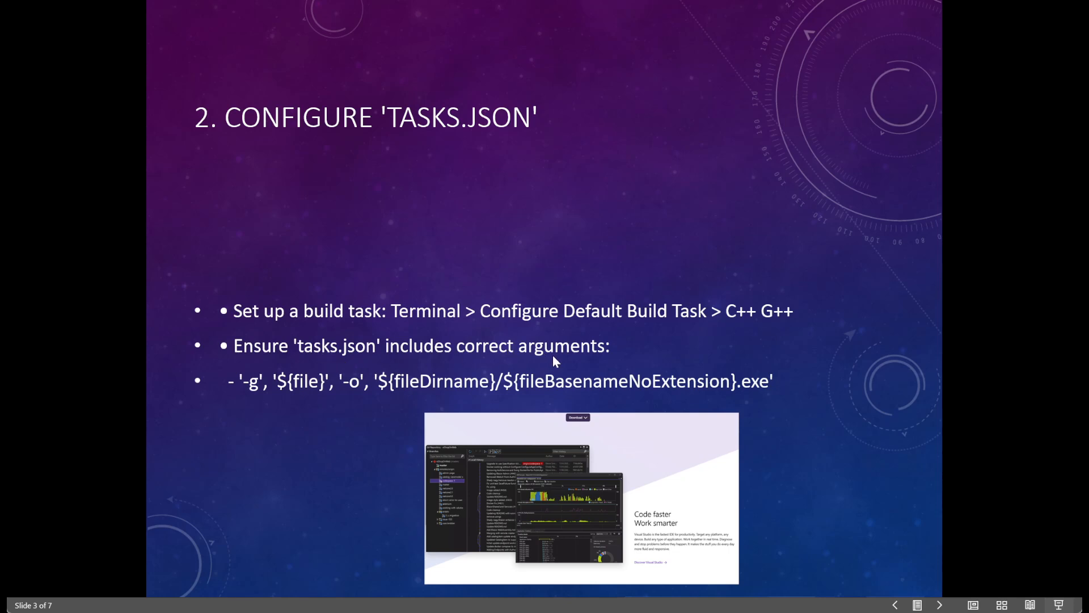
mouse_move(309, 396)
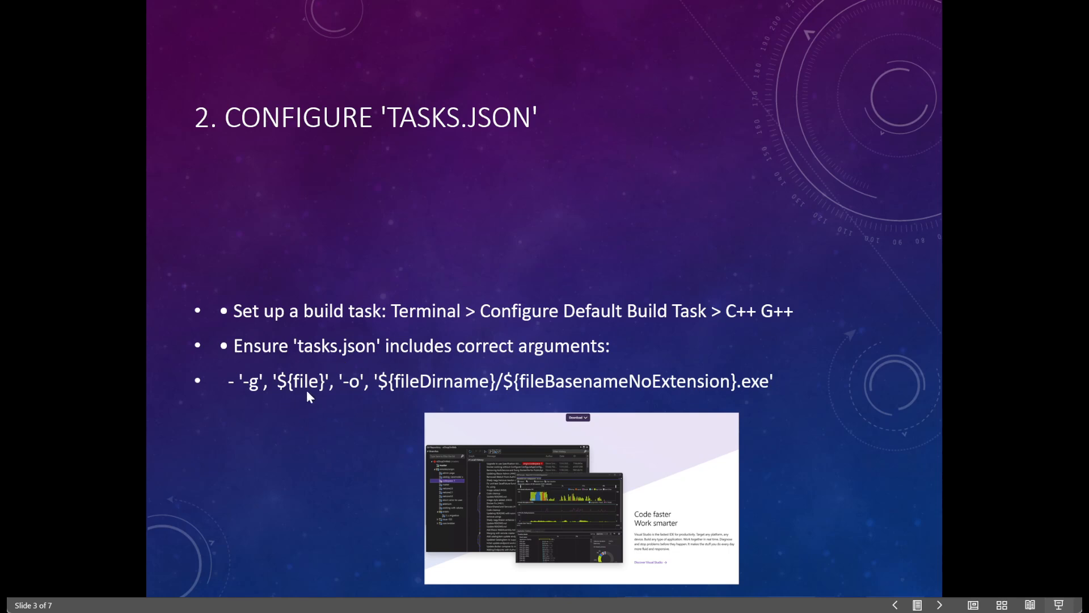
mouse_move(438, 395)
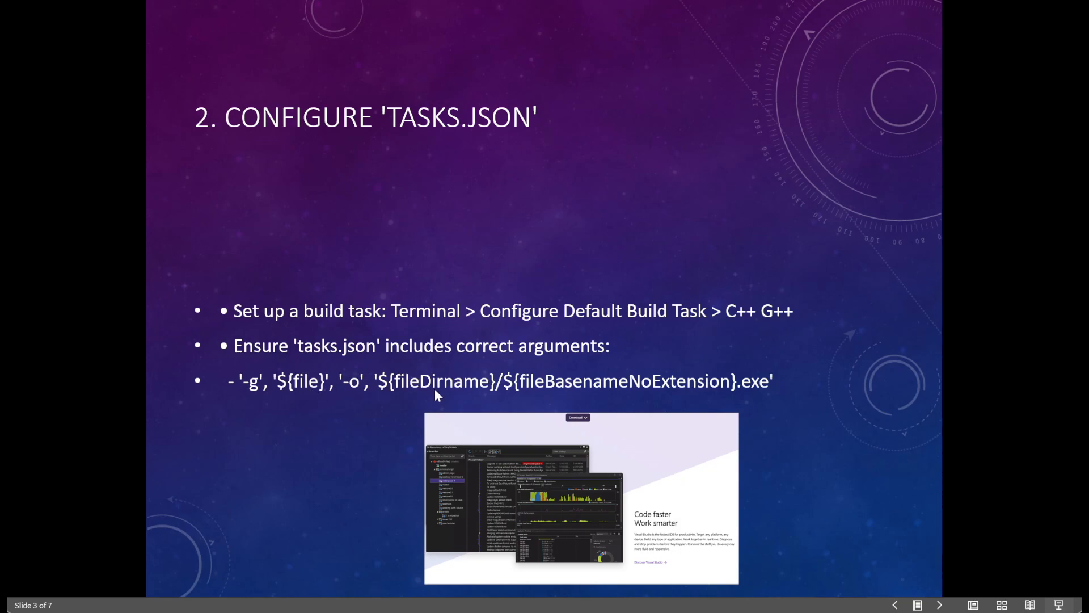
mouse_move(589, 388)
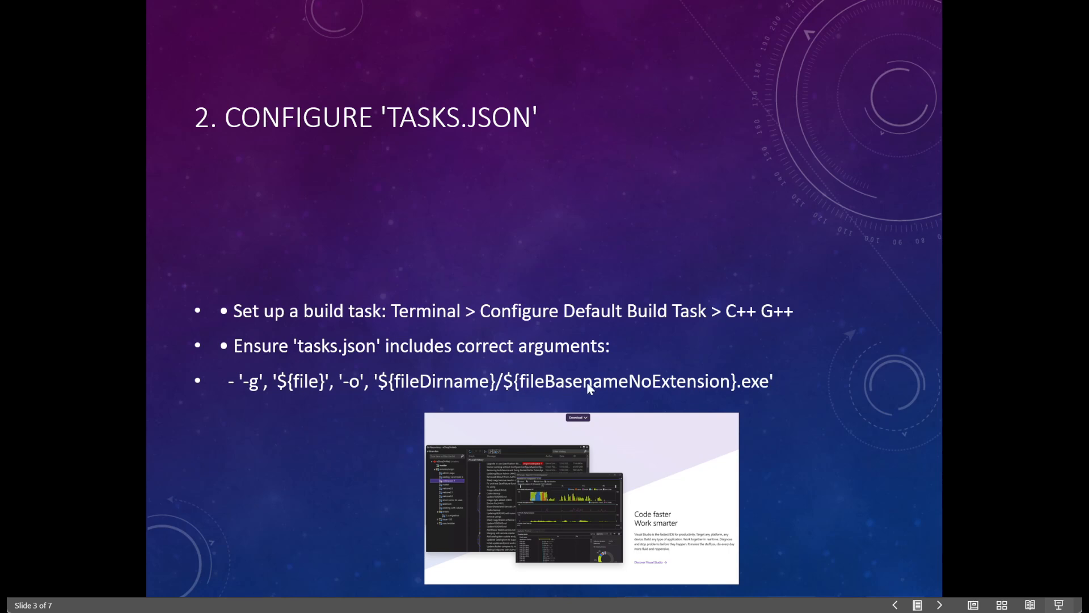
mouse_move(836, 388)
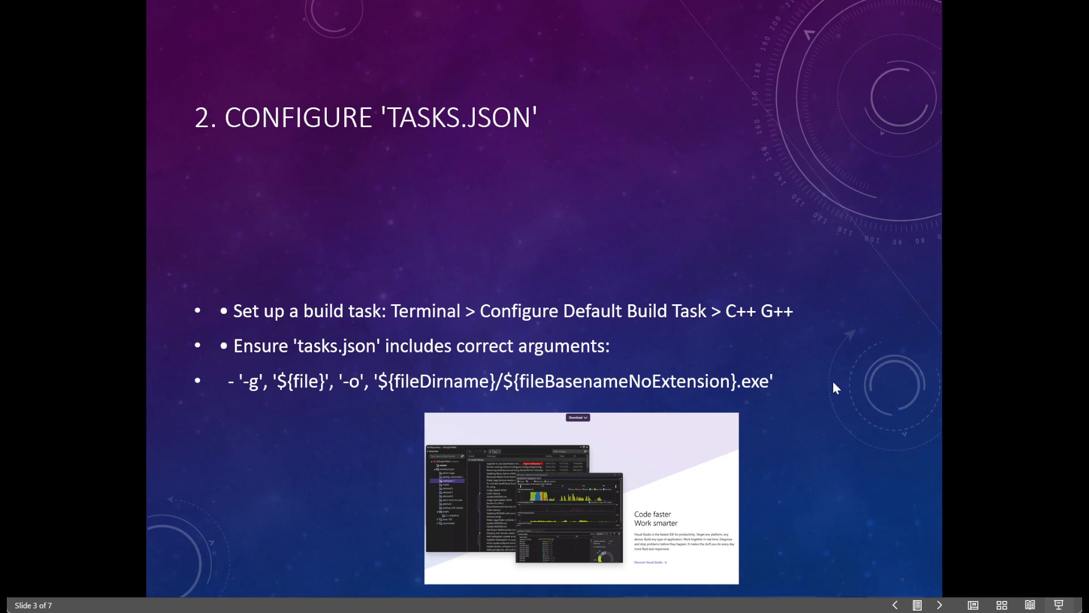
Advance the slideshow to slide 4, 'Configure launch.json', with the program field steps
click(940, 605)
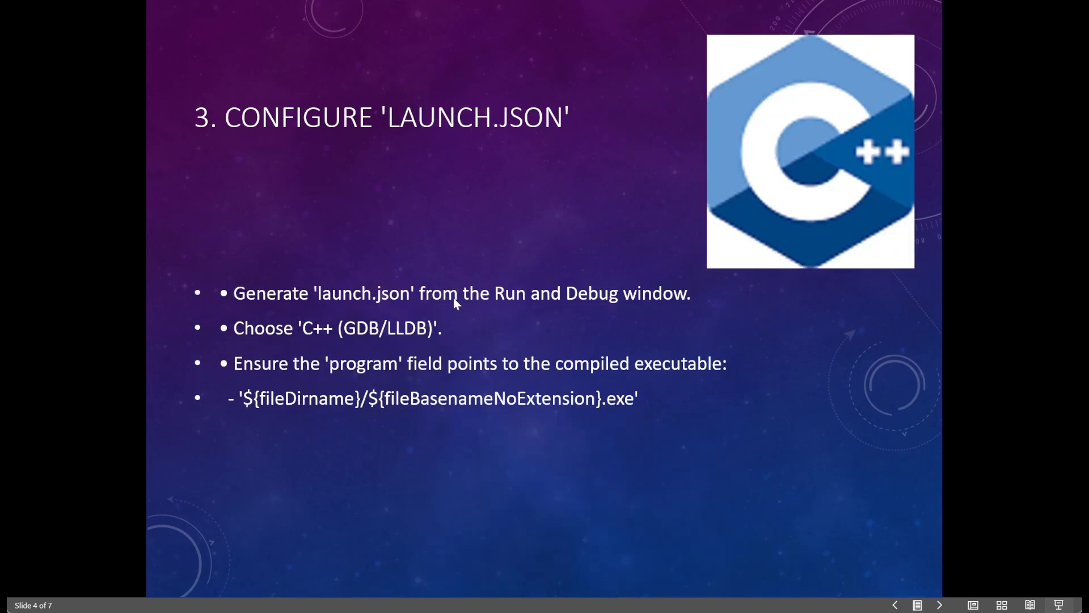
mouse_move(483, 304)
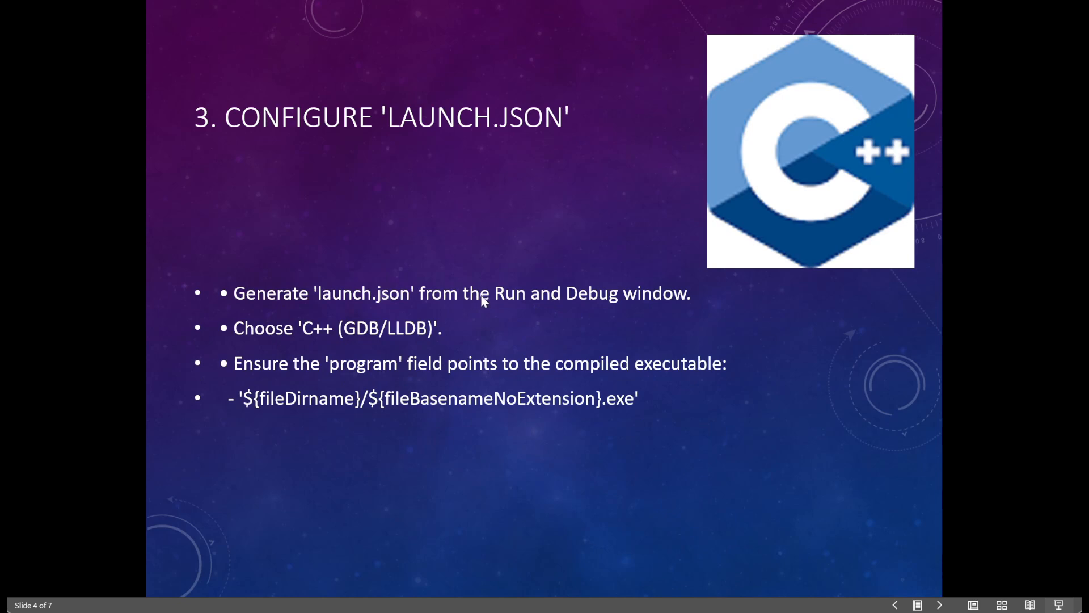
mouse_move(440, 326)
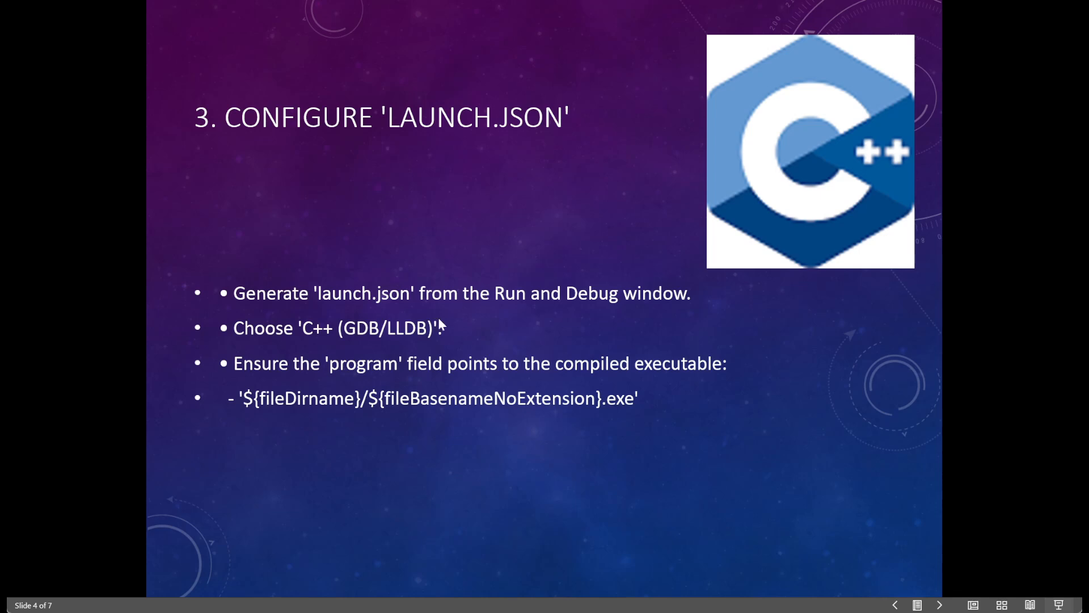
mouse_move(405, 347)
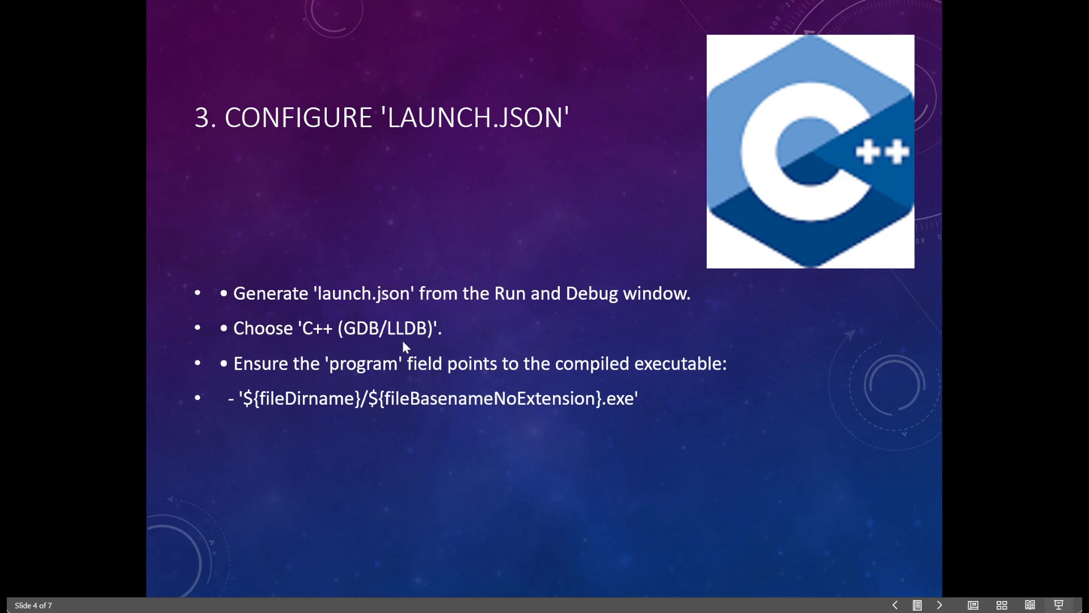
mouse_move(530, 372)
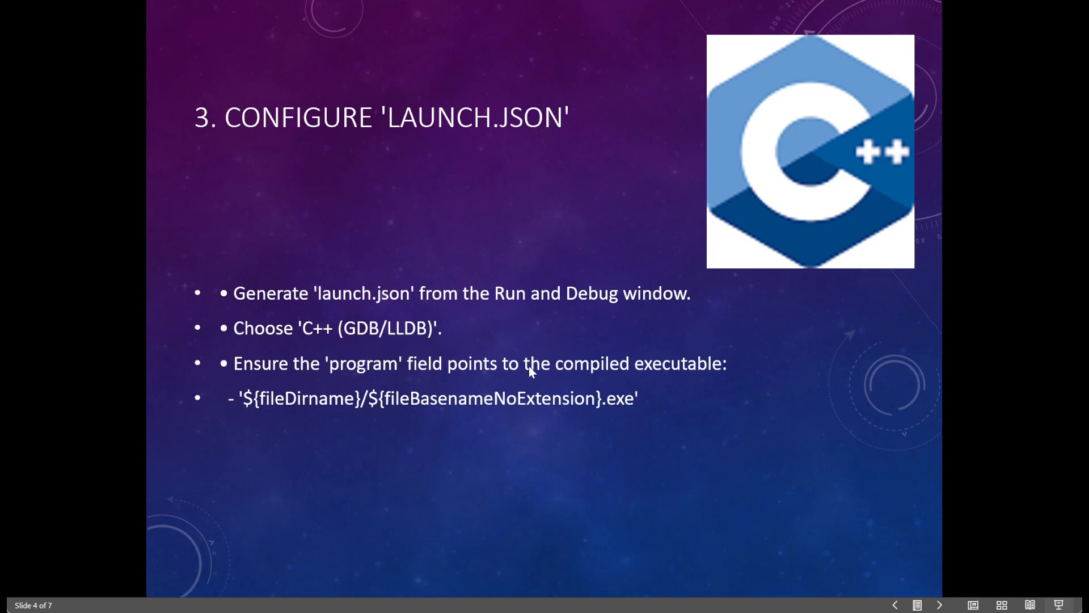
mouse_move(346, 385)
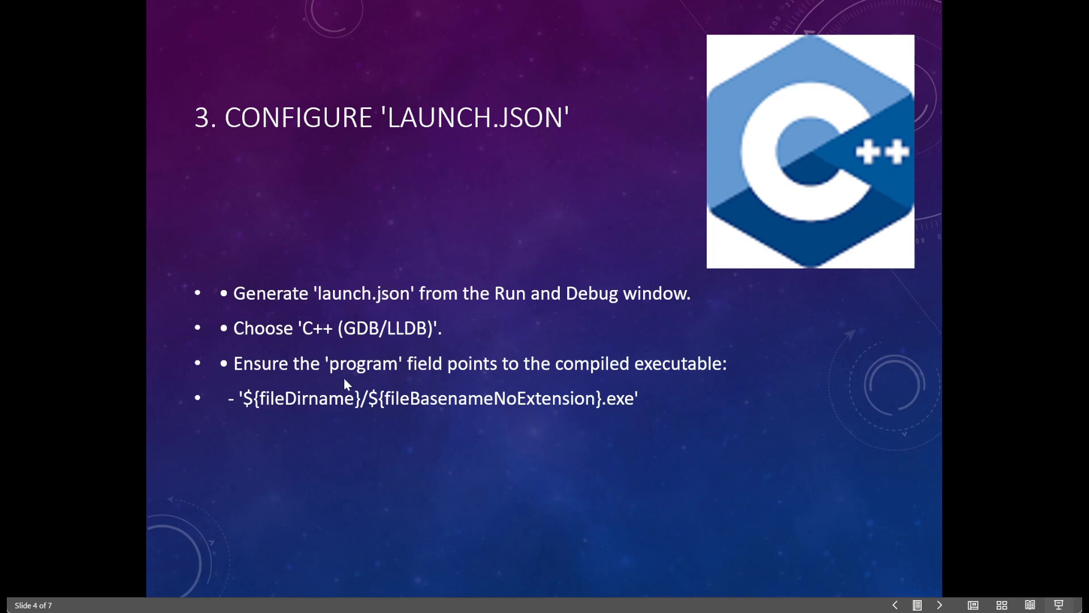
mouse_move(497, 406)
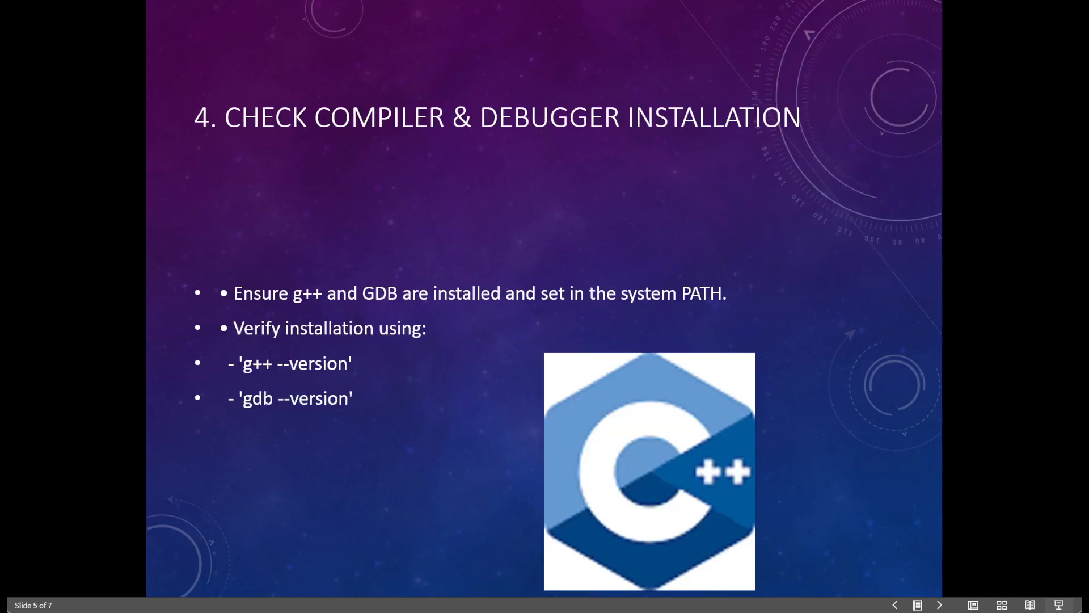
mouse_move(499, 311)
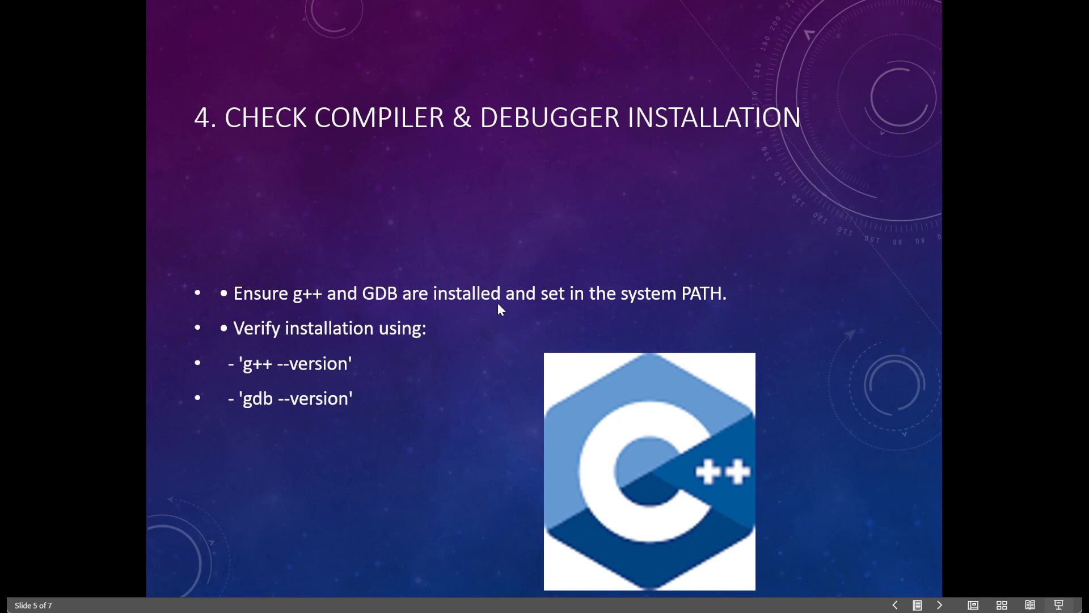
mouse_move(525, 338)
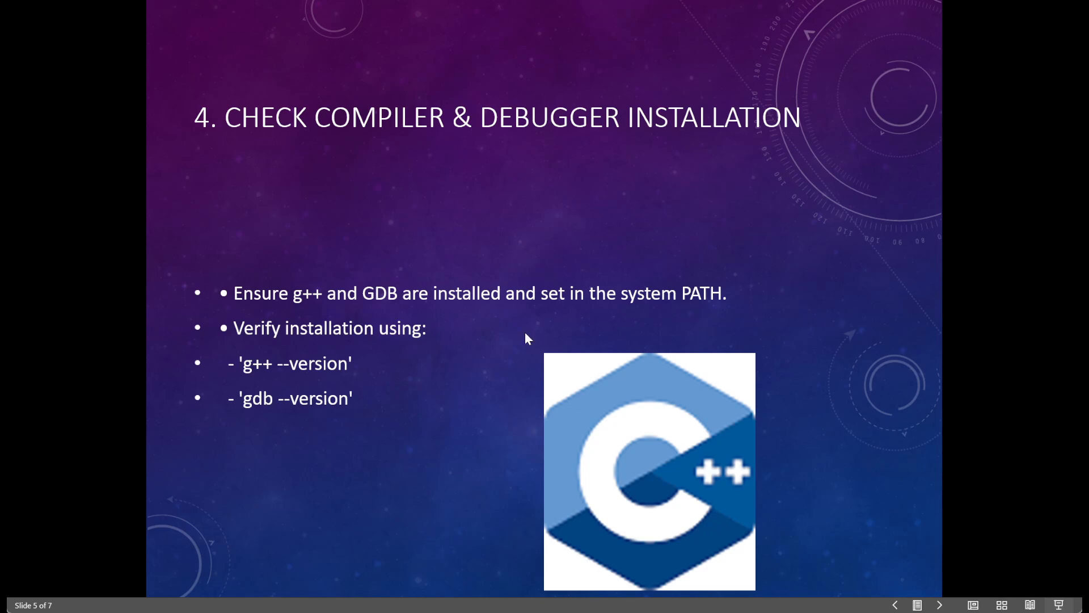
mouse_move(254, 366)
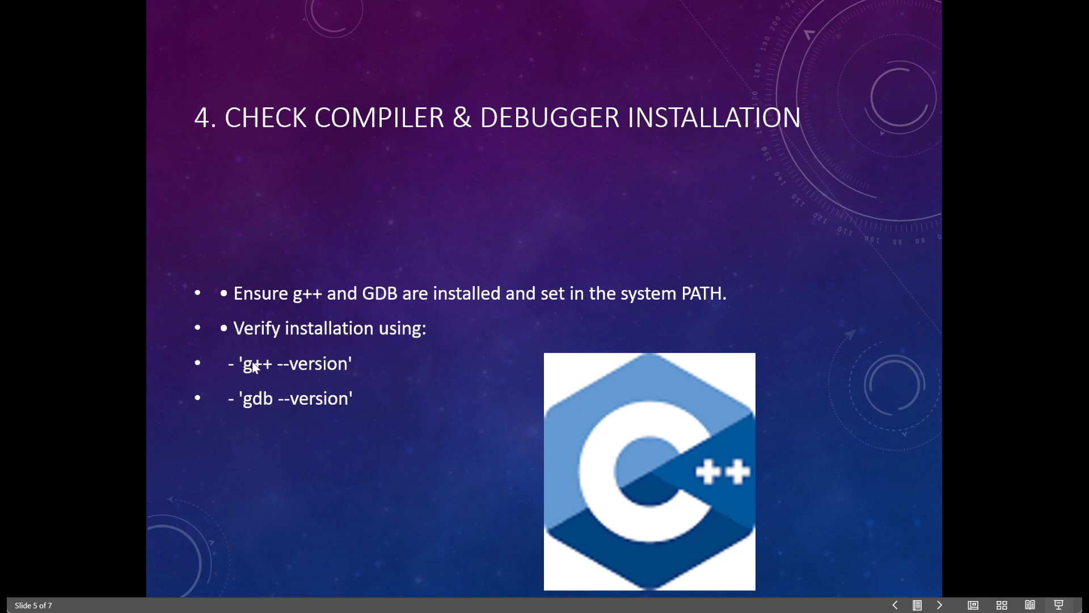
mouse_move(334, 377)
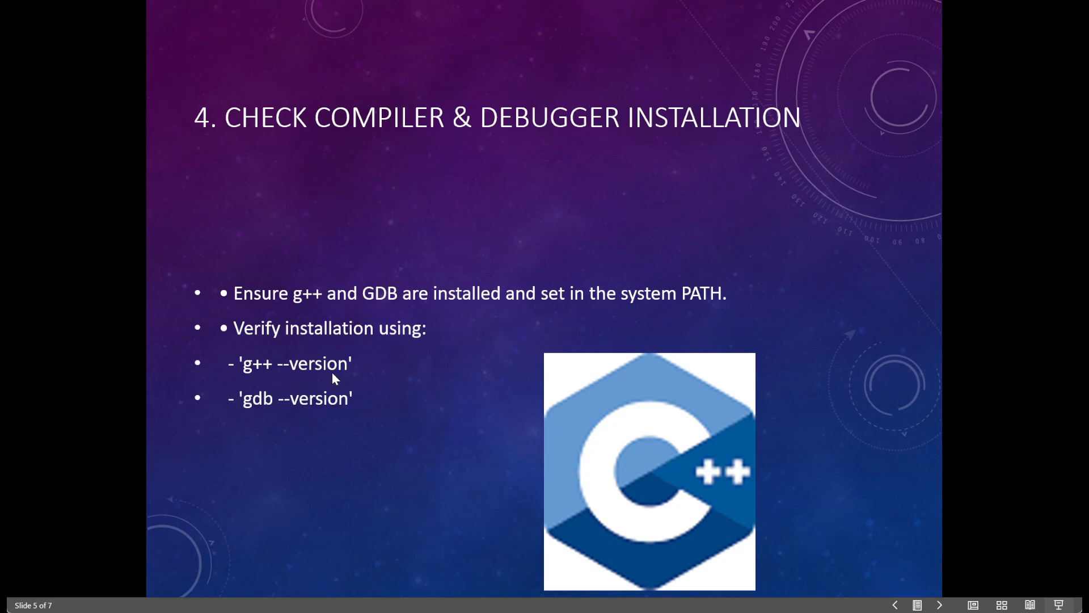
mouse_move(298, 413)
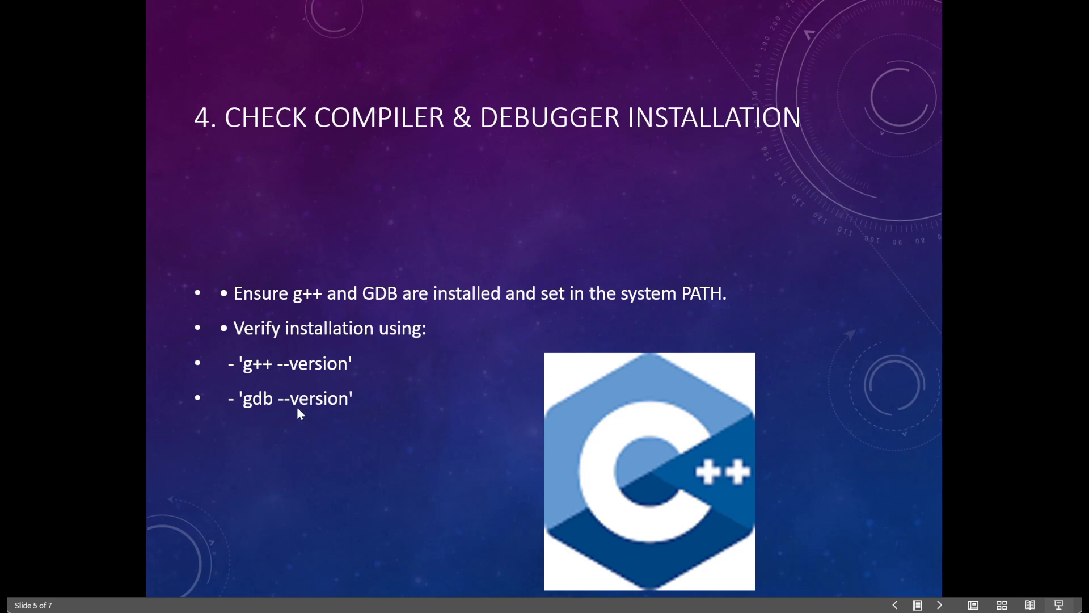
mouse_move(660, 288)
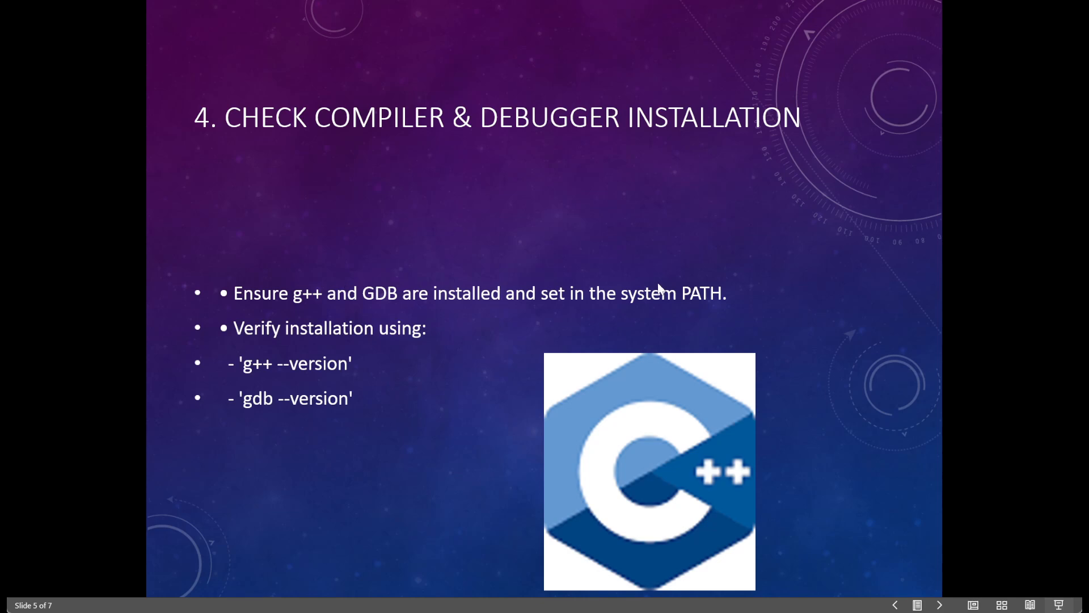
mouse_move(662, 314)
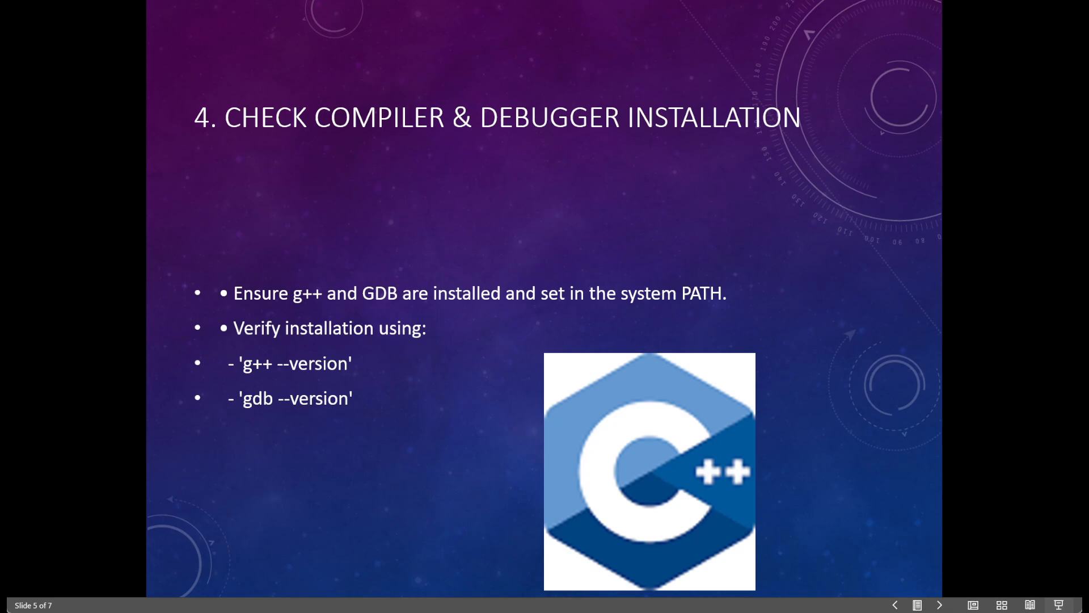
mouse_move(582, 388)
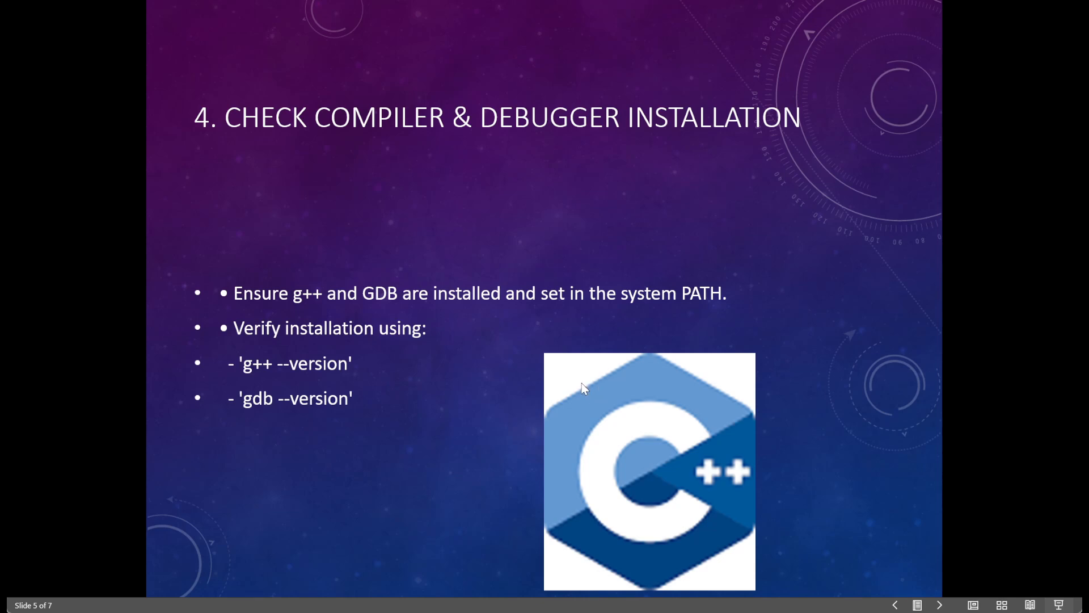
mouse_move(586, 383)
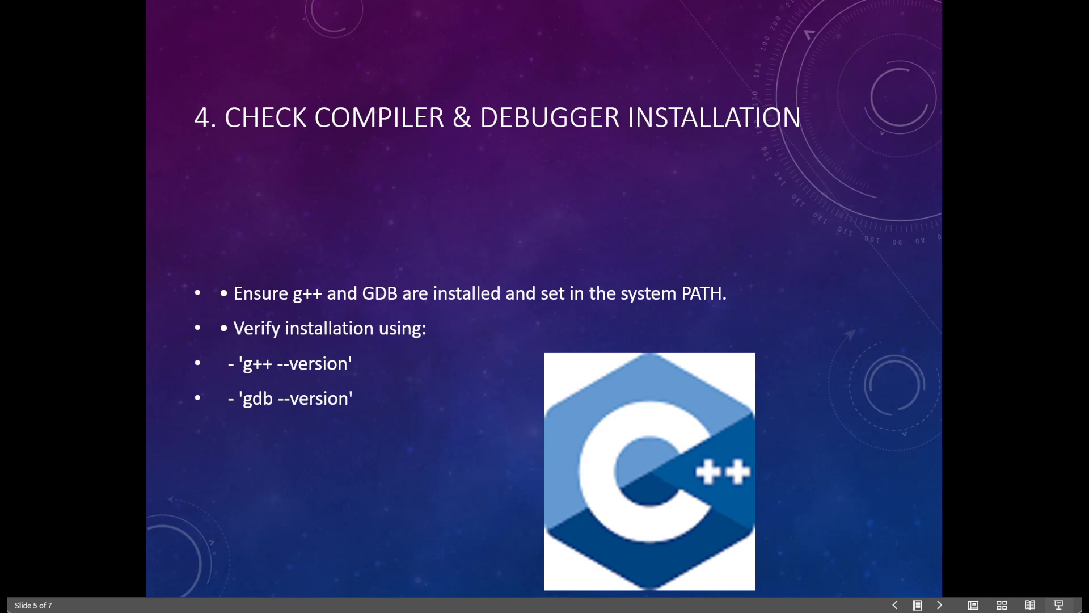
Advance past the g++/GDB installation slide to slide 6, 'Check for Compilation Errors'
click(940, 605)
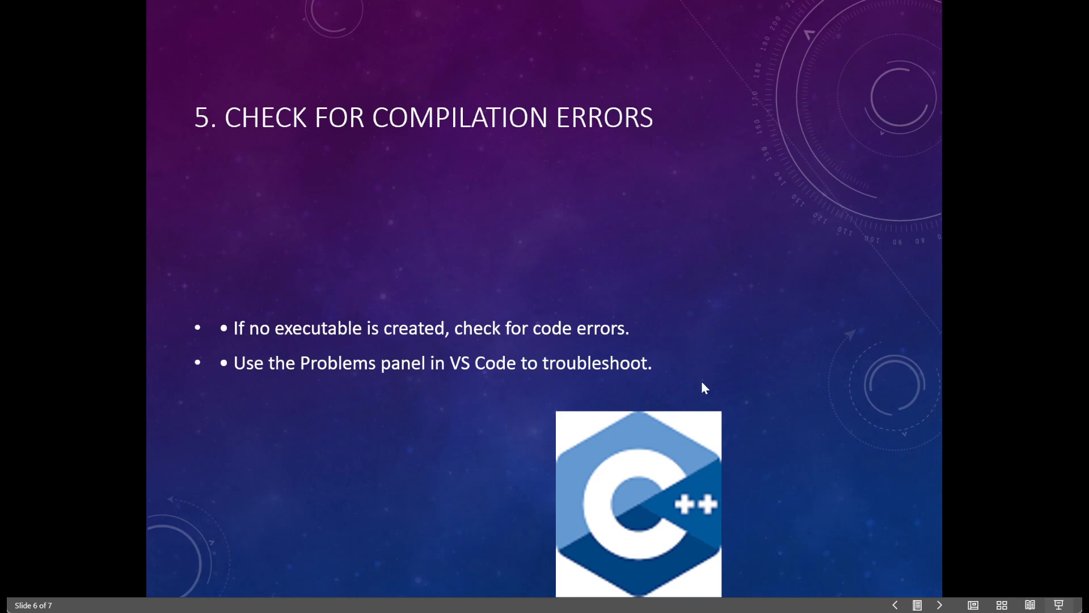
mouse_move(410, 380)
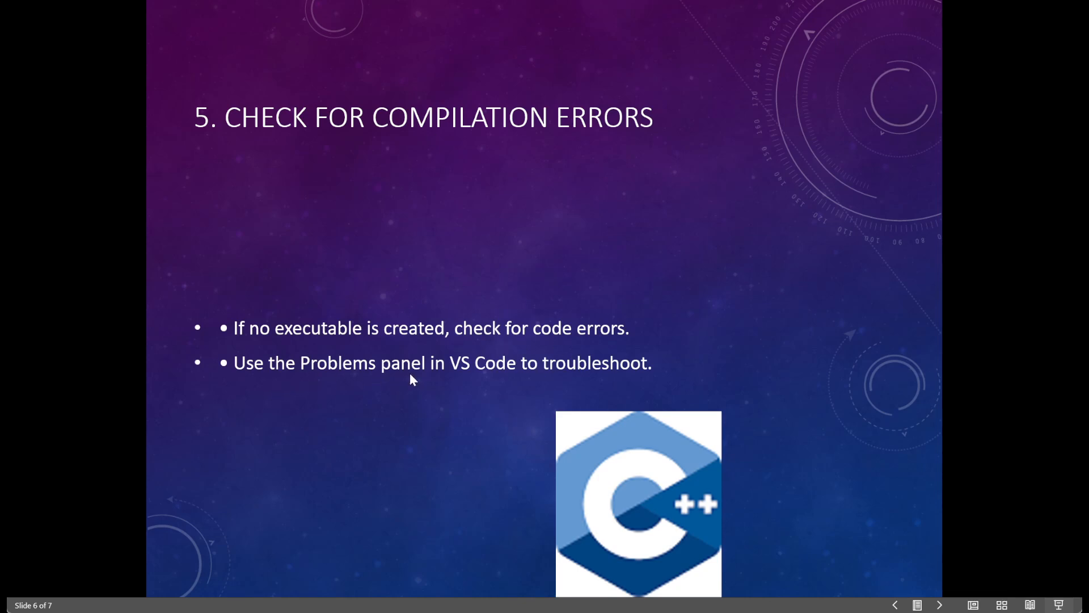
mouse_move(693, 381)
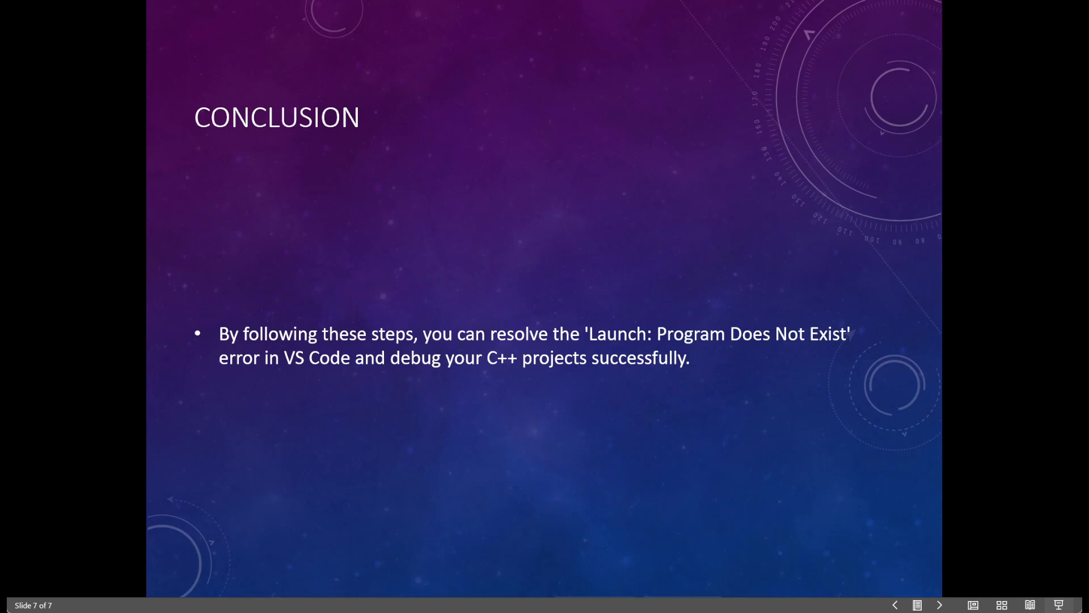
mouse_move(815, 359)
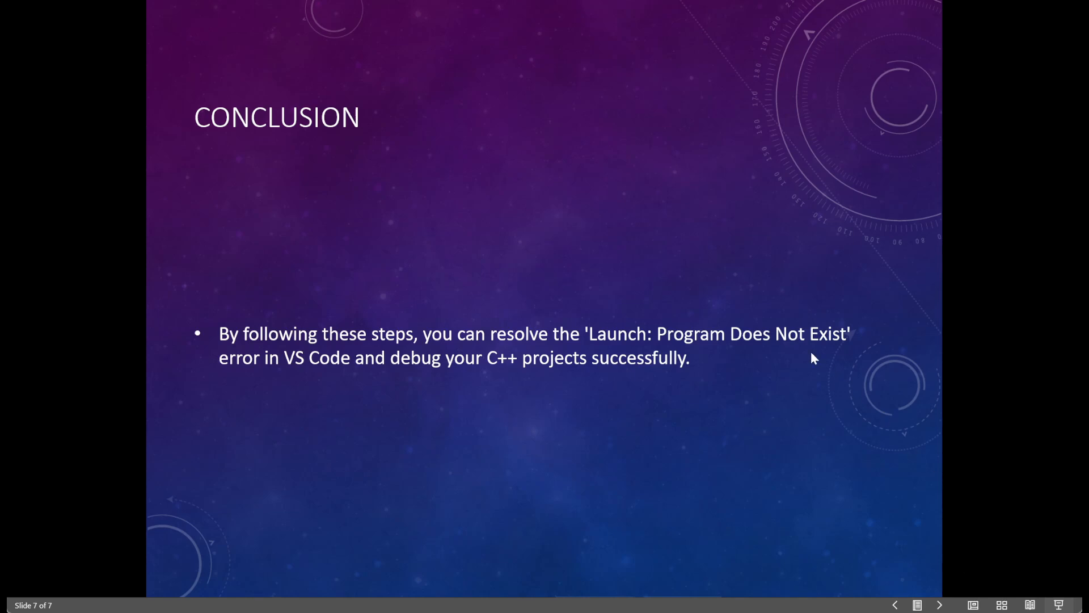